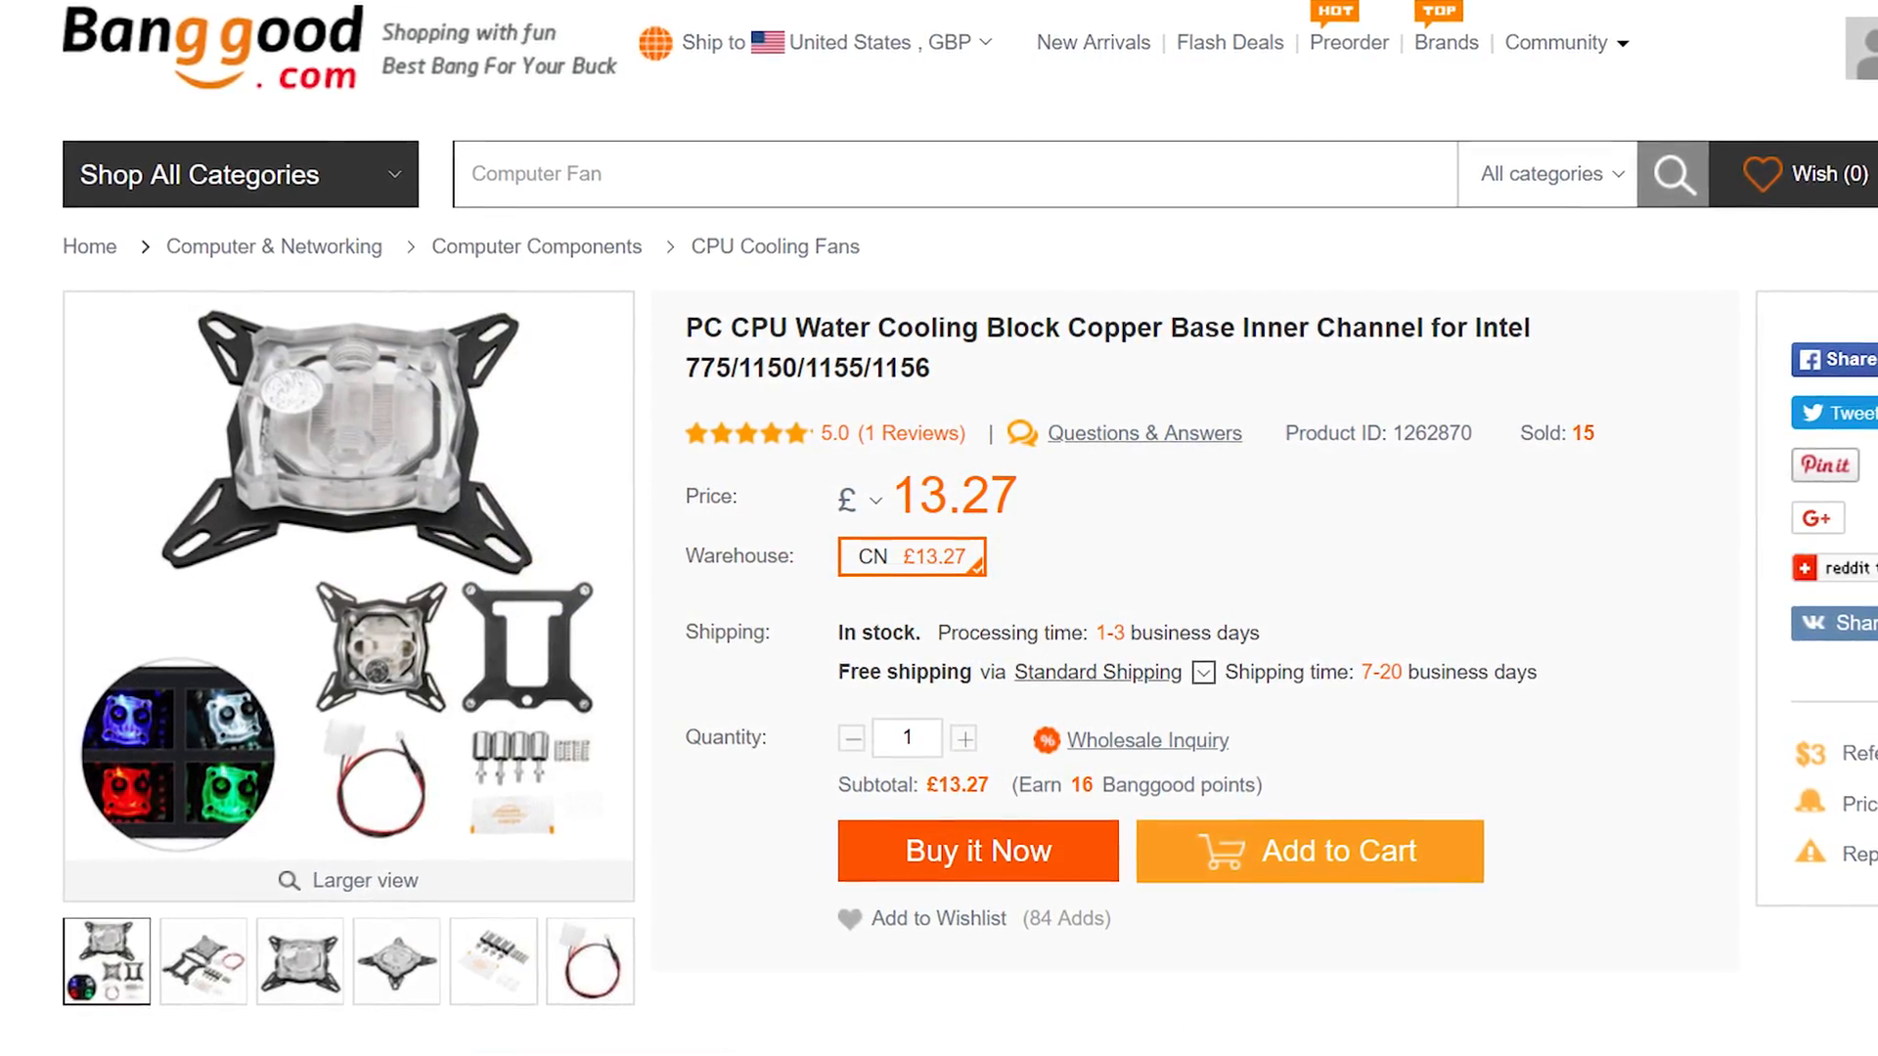
pyautogui.scroll(-3)
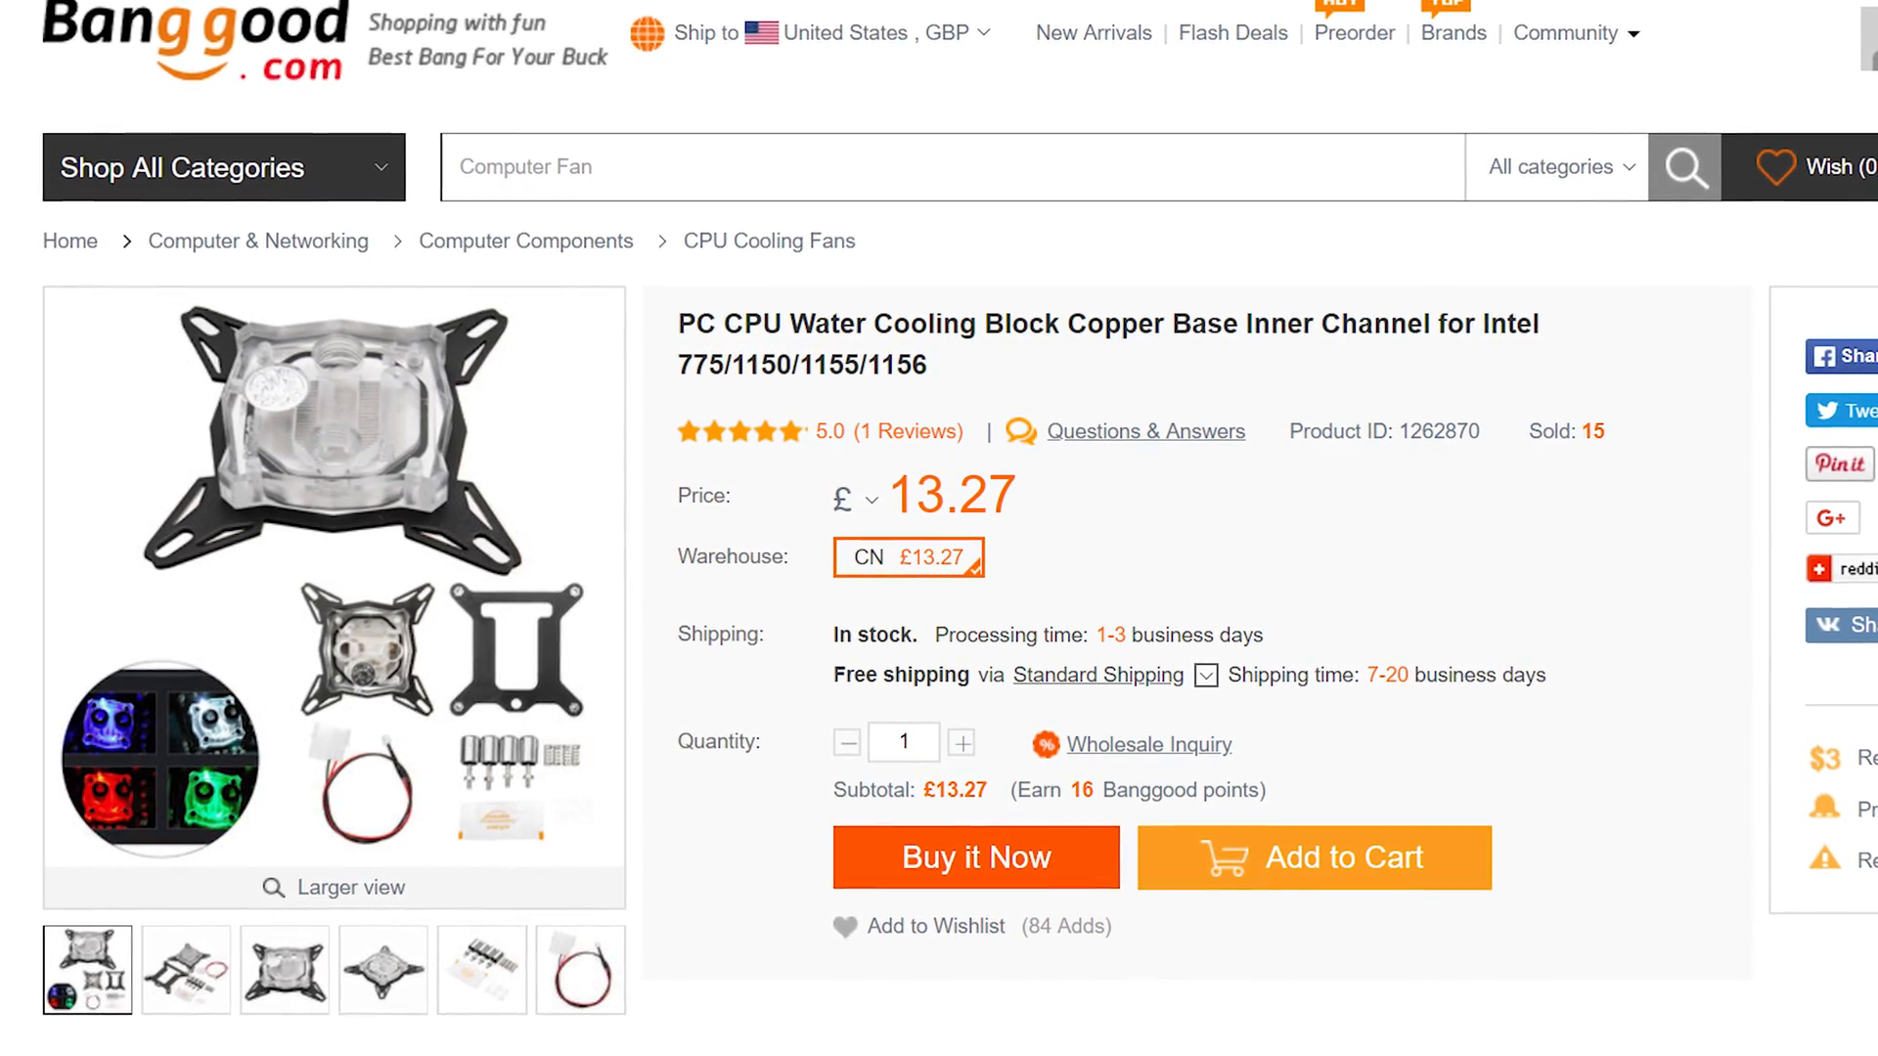